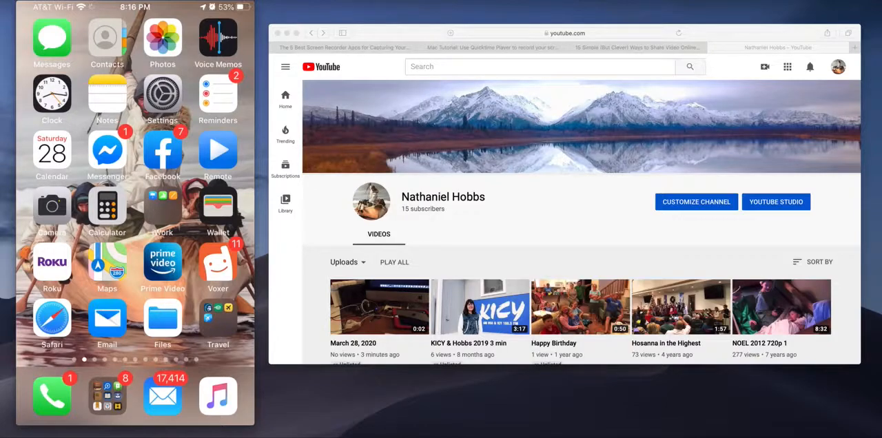
mouse_move(244, 196)
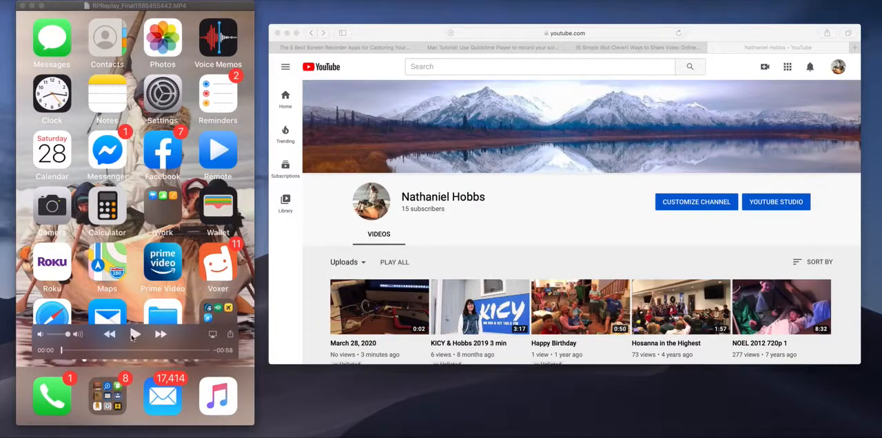
- Play the iPhone screen recording and pause on the home screen showing the YouTube app
left_click(135, 334)
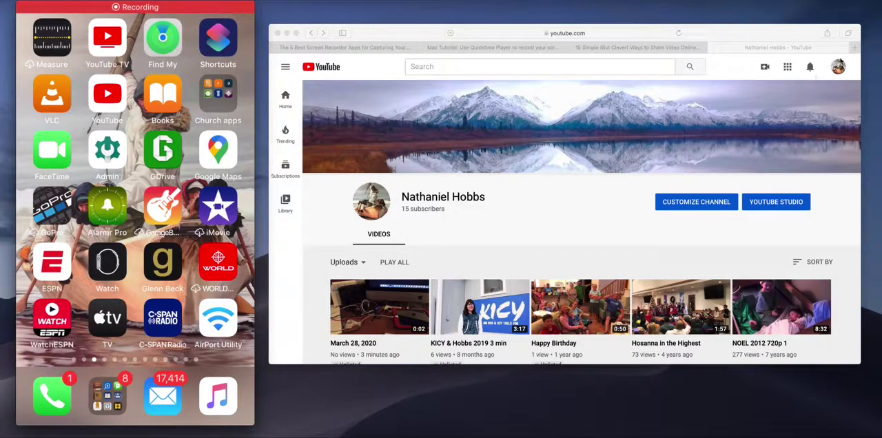
left_click(838, 66)
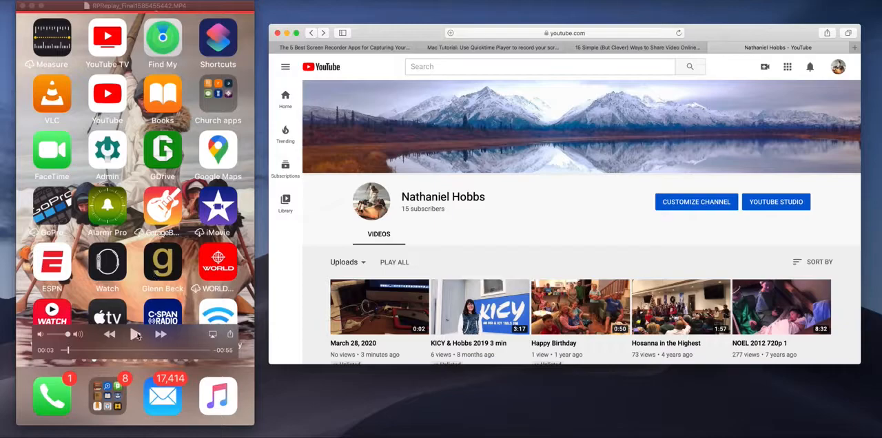
- Play the recording through opening YouTube and recording a clip, reaching the Trim screen
left_click(136, 334)
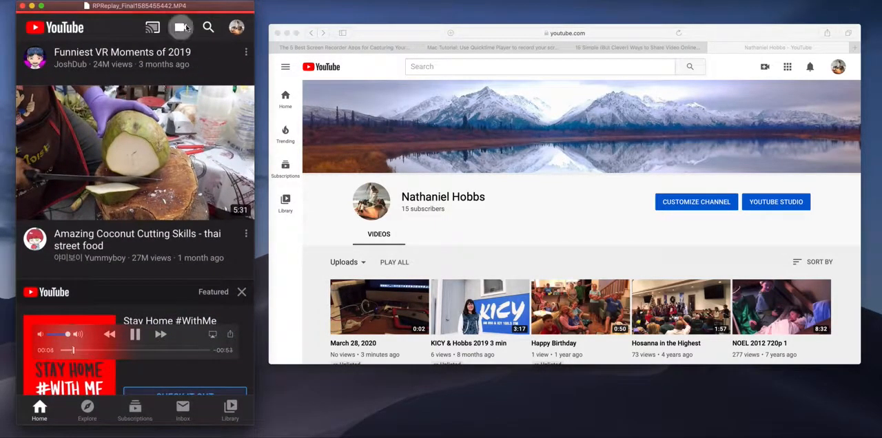
left_click(179, 28)
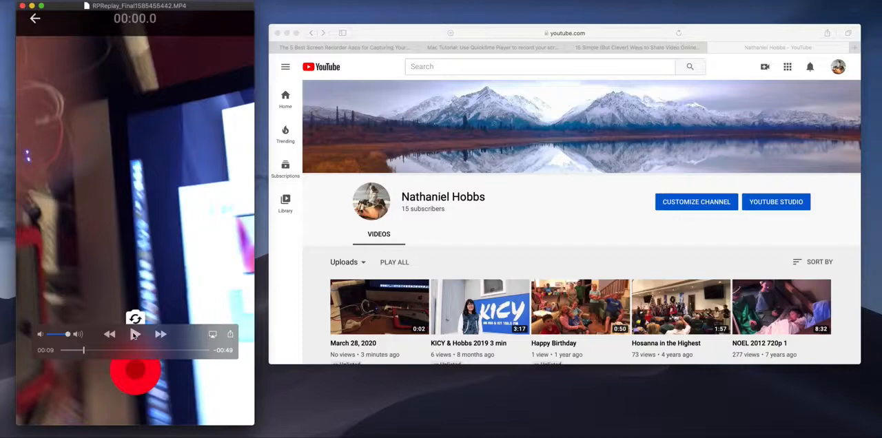
left_click(135, 334)
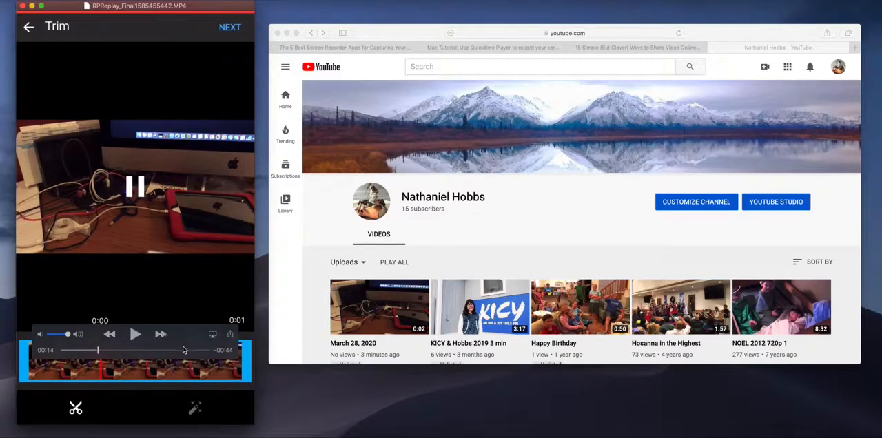
- Play the recording past the Unlisted upload details to the phone's uploaded videos list
left_click(230, 26)
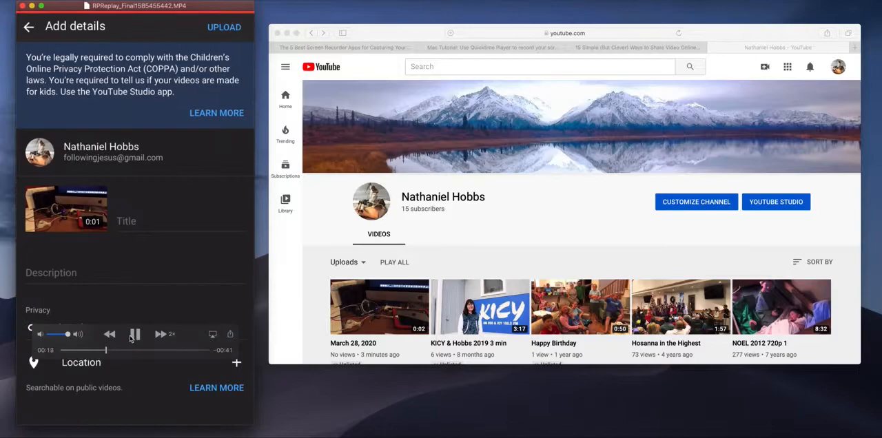
left_click(135, 334)
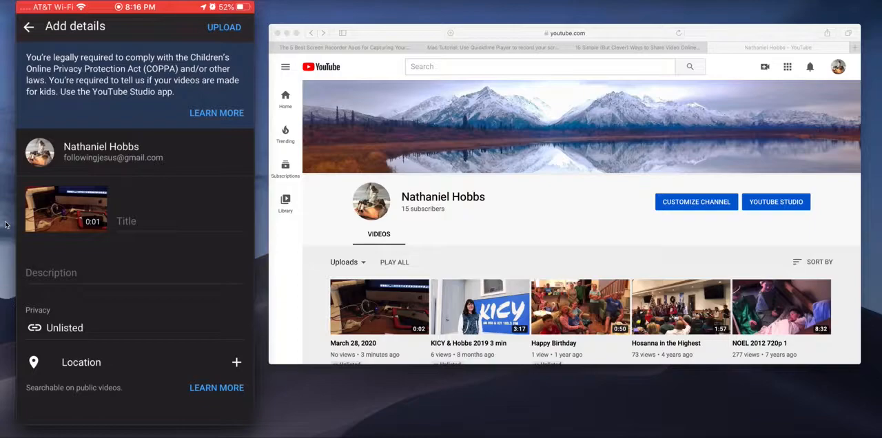
left_click(66, 329)
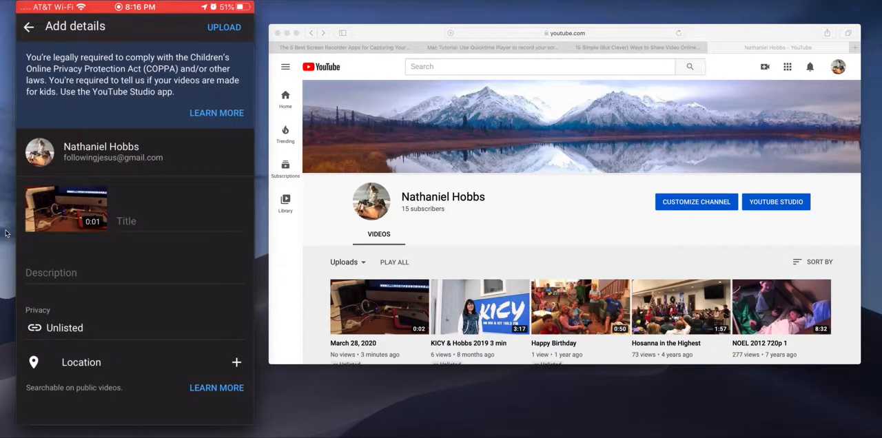
left_click(224, 27)
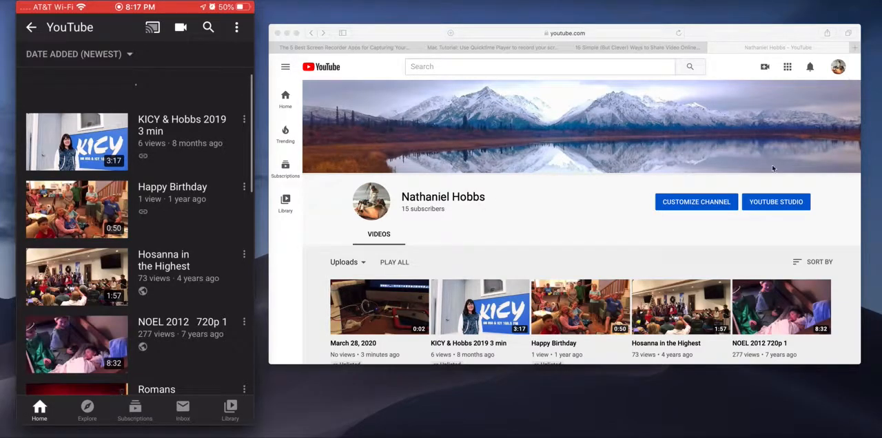
mouse_move(375, 322)
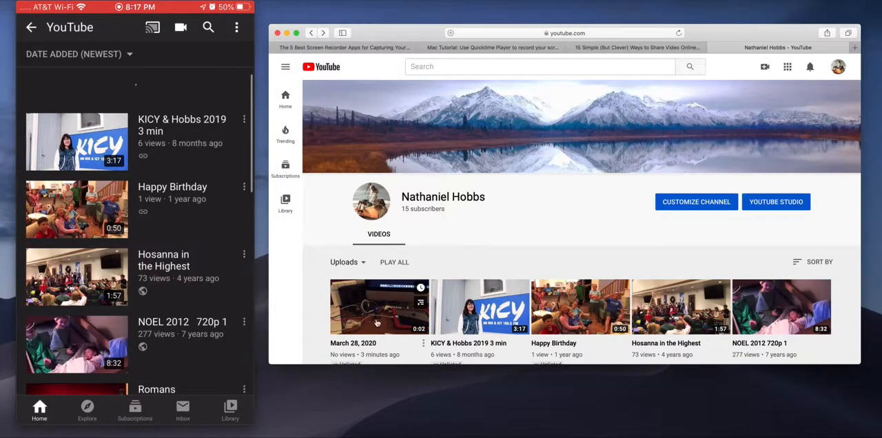
mouse_move(362, 314)
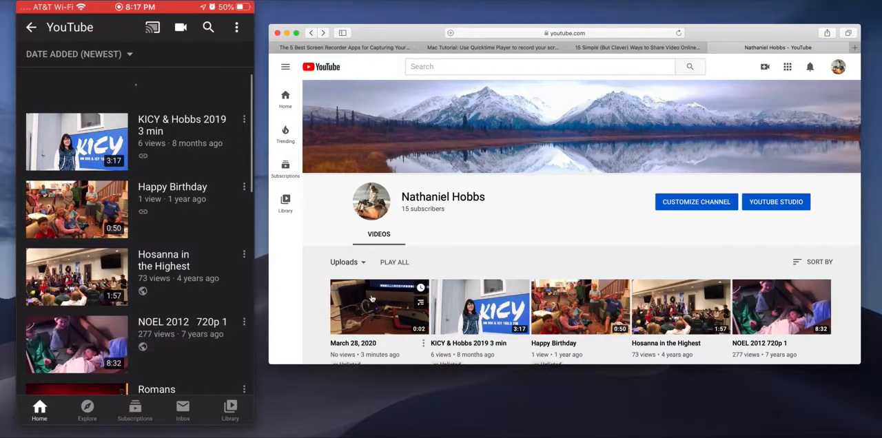
mouse_move(400, 307)
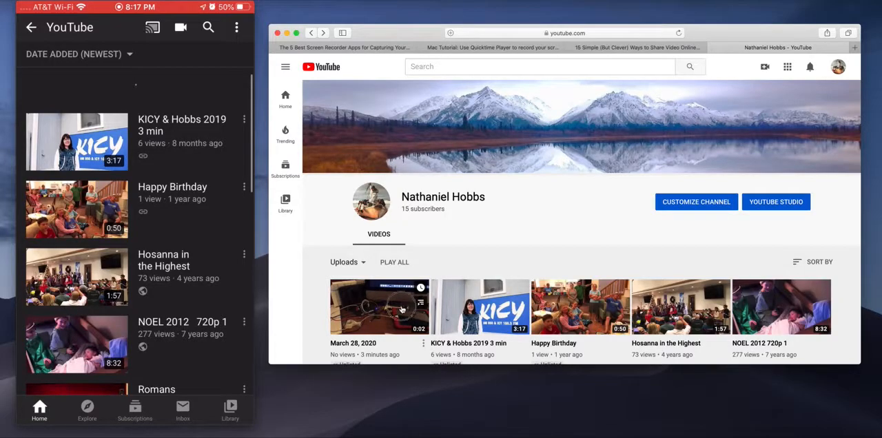
- Open the March 28, 2020 video, view its youtu.be share link, then close the Share dialog
left_click(381, 306)
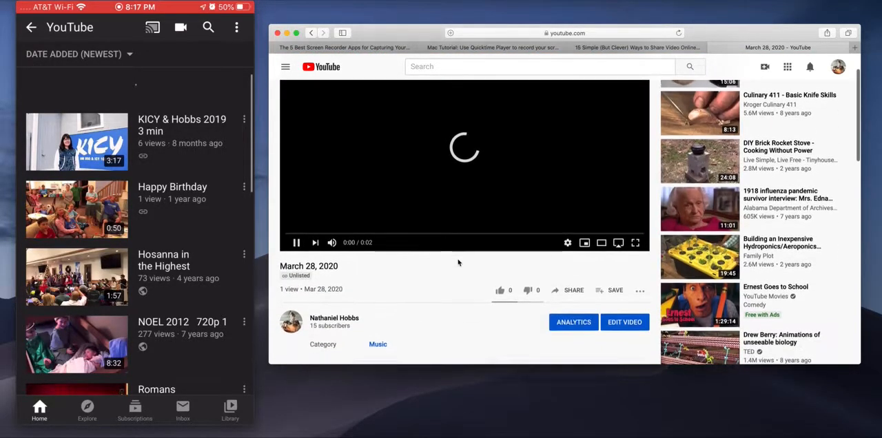
left_click(574, 290)
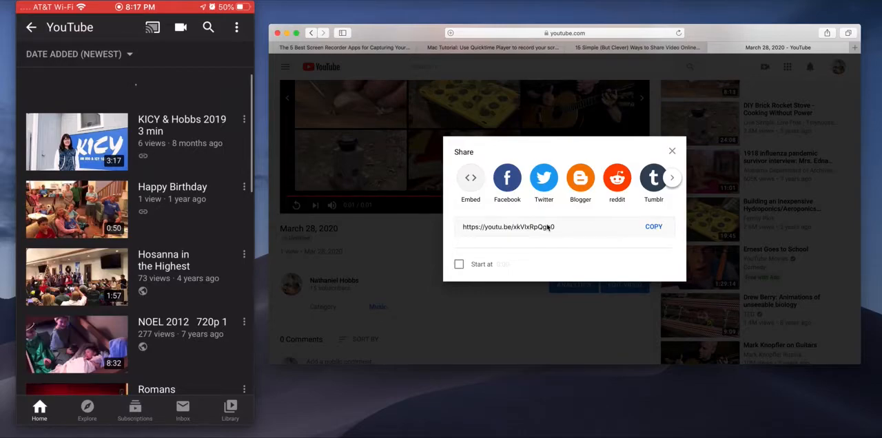
mouse_move(629, 210)
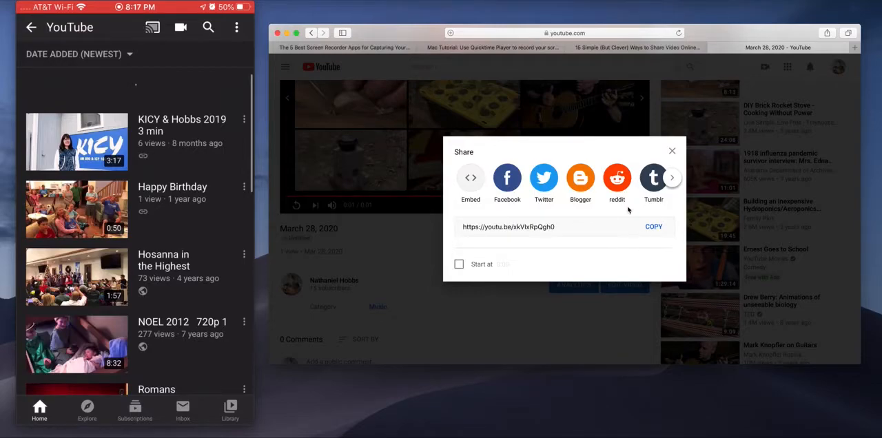
left_click(672, 151)
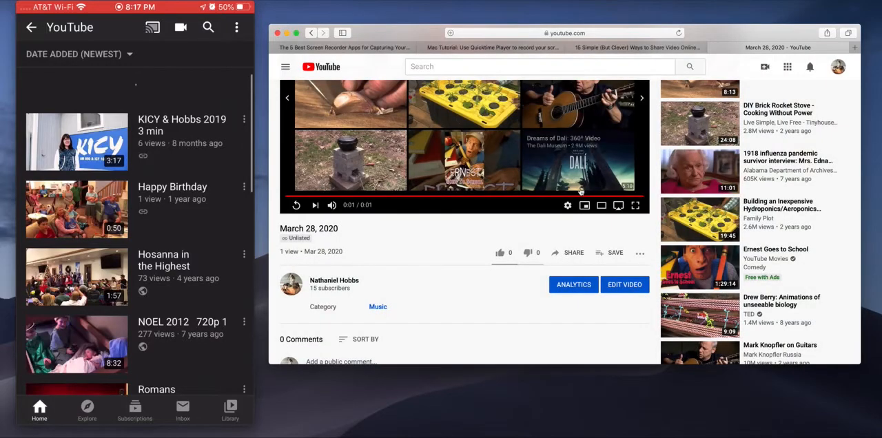